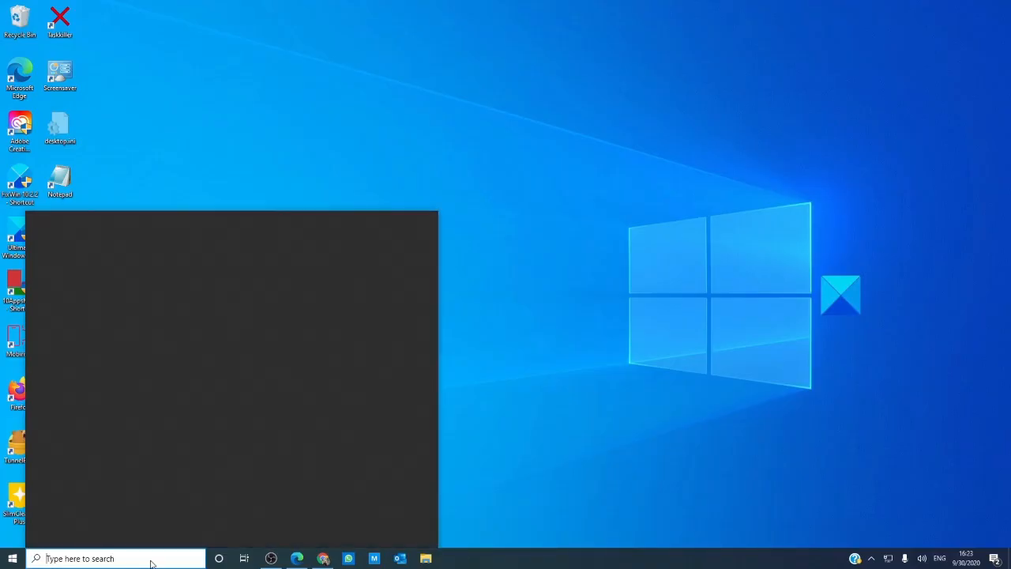
Search Windows for 'sysdm.cpl' to open System Properties
click(116, 558)
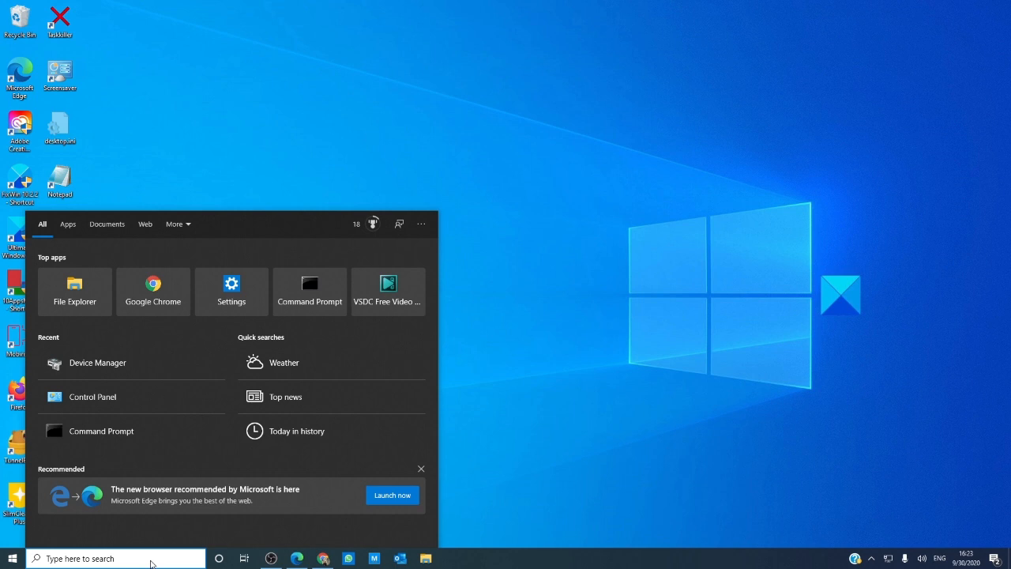
text(sysdm)
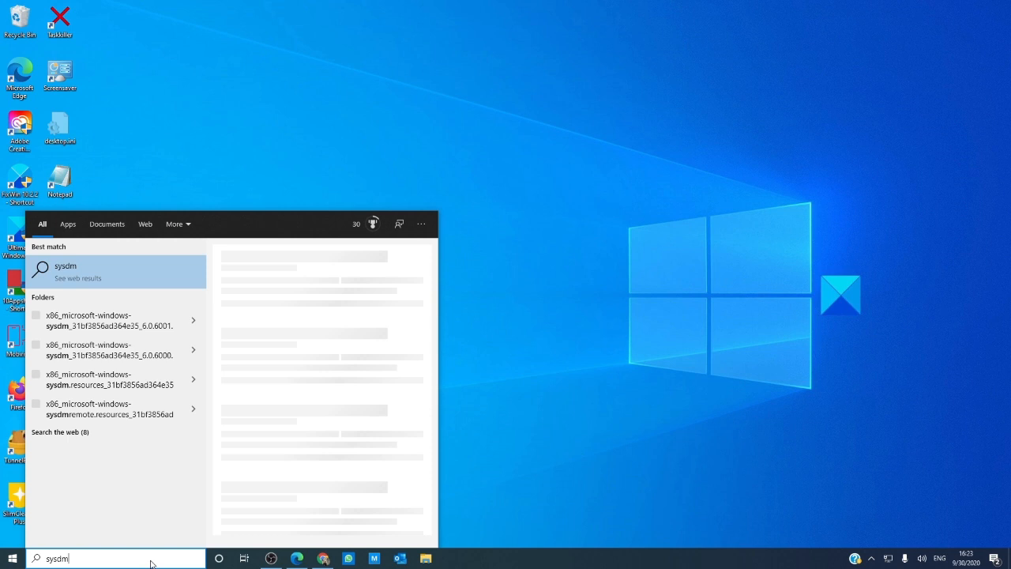
text(.)
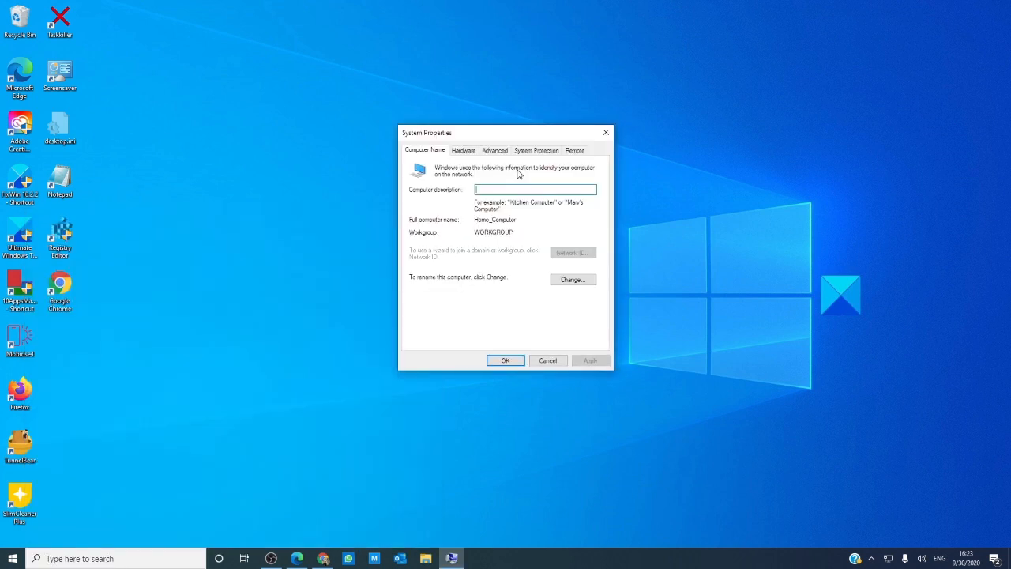
mouse_move(518, 174)
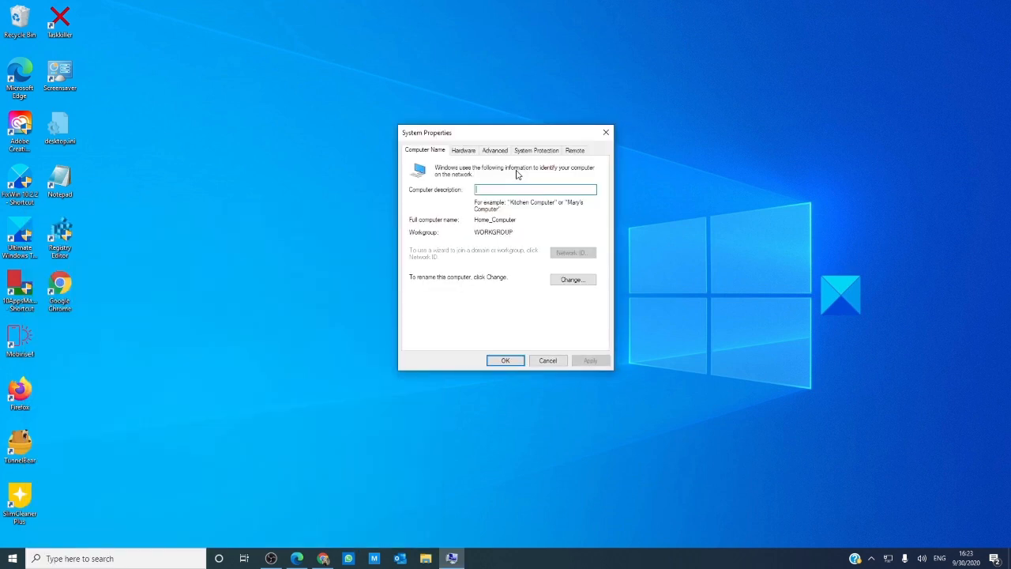
Open the System Protection tab and launch System Restore
click(536, 150)
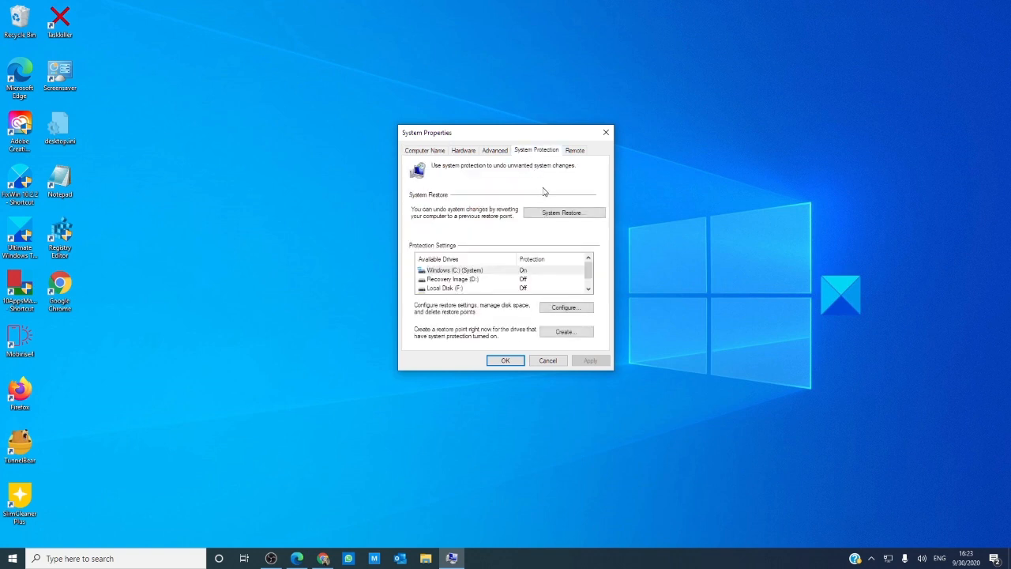
mouse_move(564, 213)
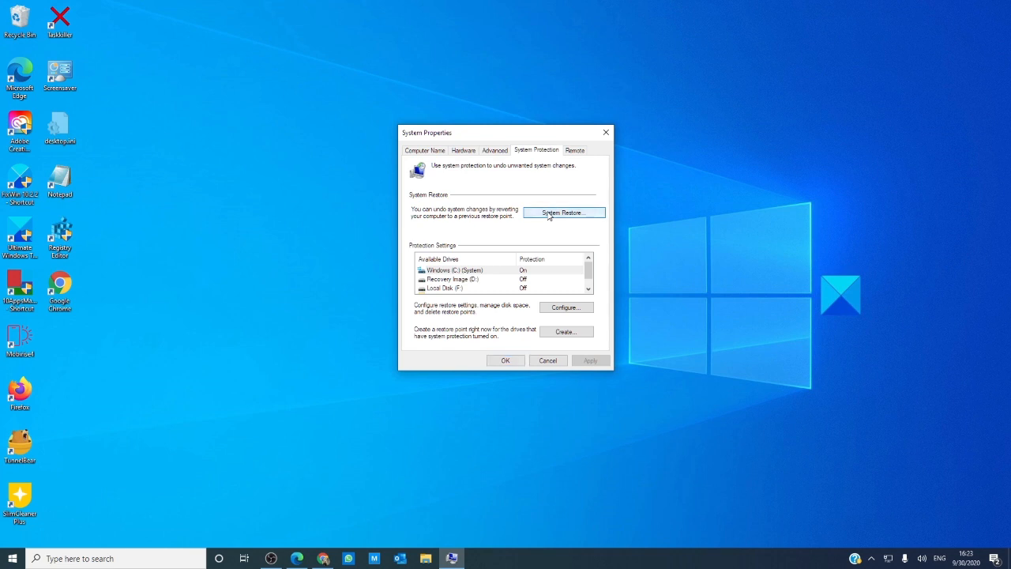
click(564, 213)
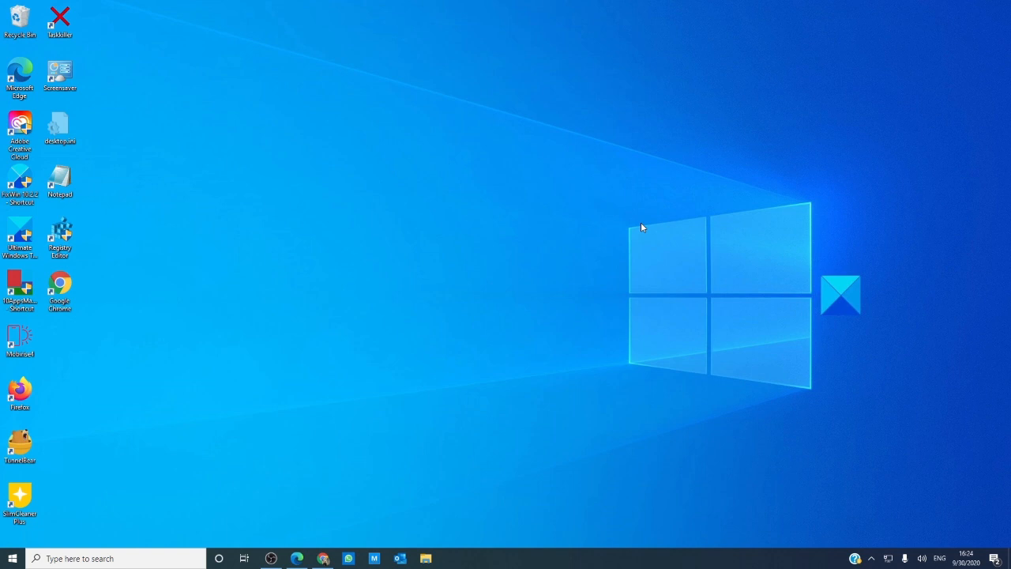
mouse_move(621, 251)
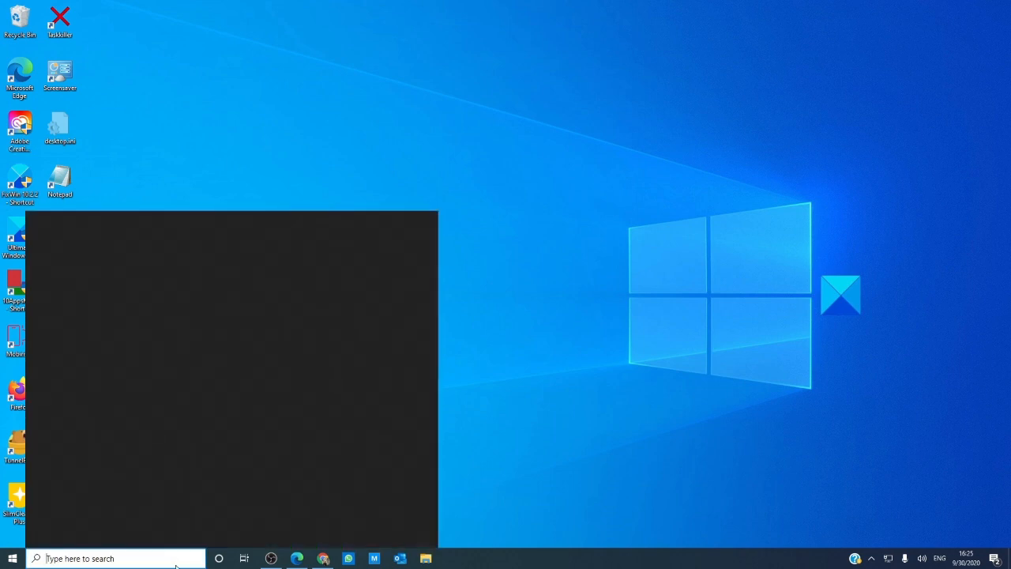
Search Windows for 'reset' to find Reset this PC
text(rese)
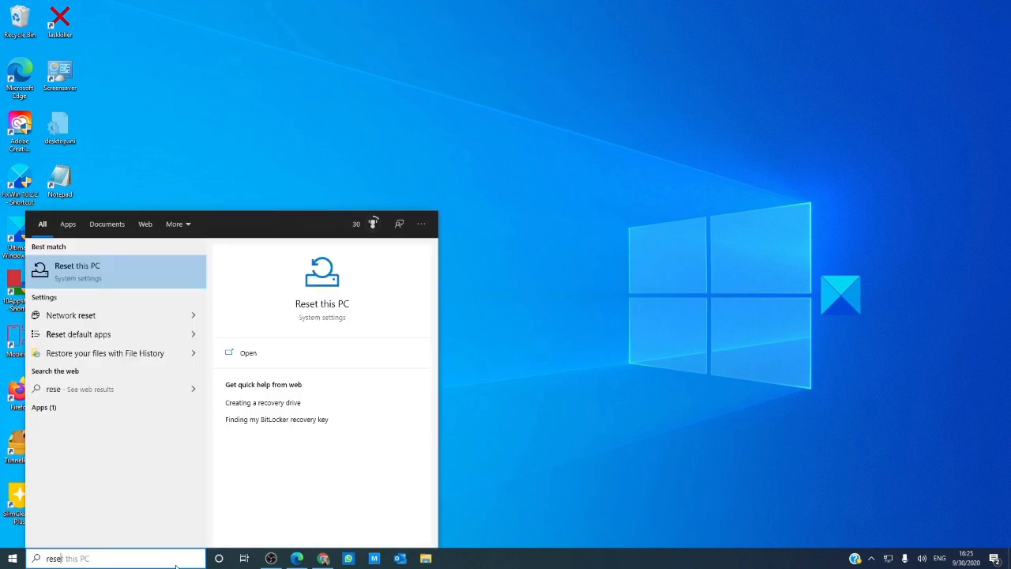